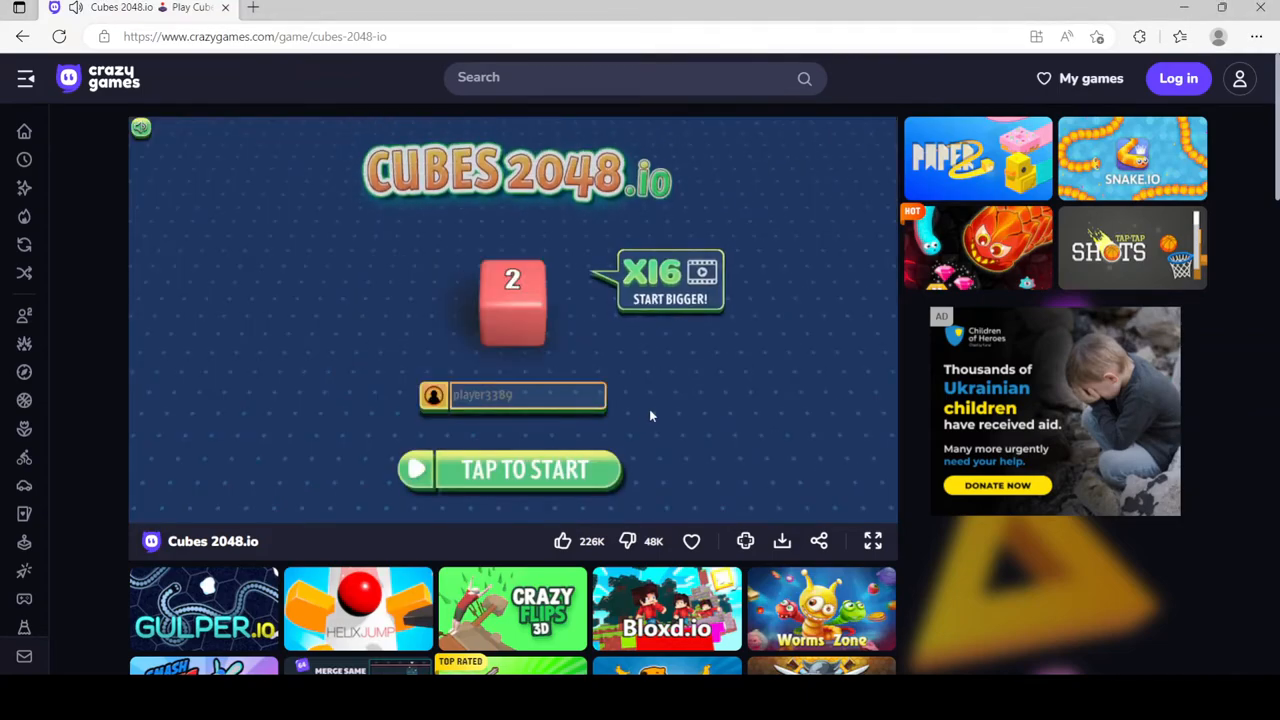
Start a Cubes 2048.io round with TAP TO START and switch the game to full screen
{"action": "left_click", "coordinate": [512, 470]}
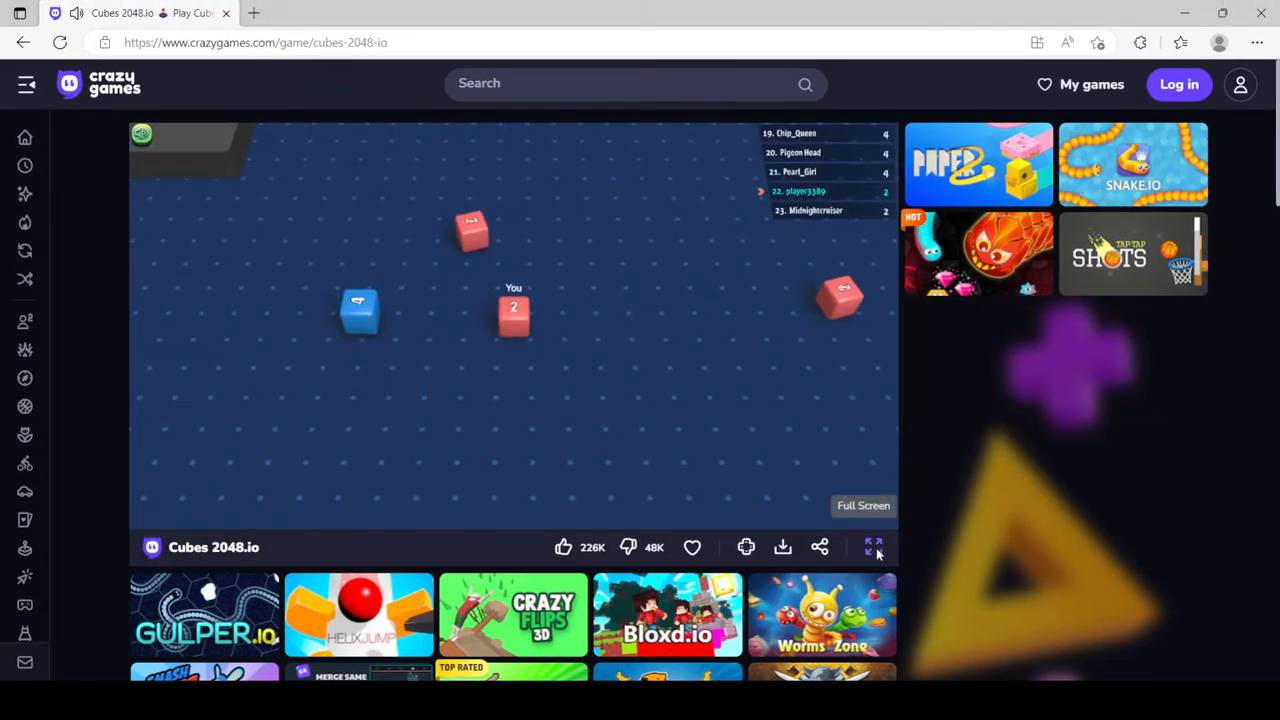
{"action": "left_click", "coordinate": [862, 505]}
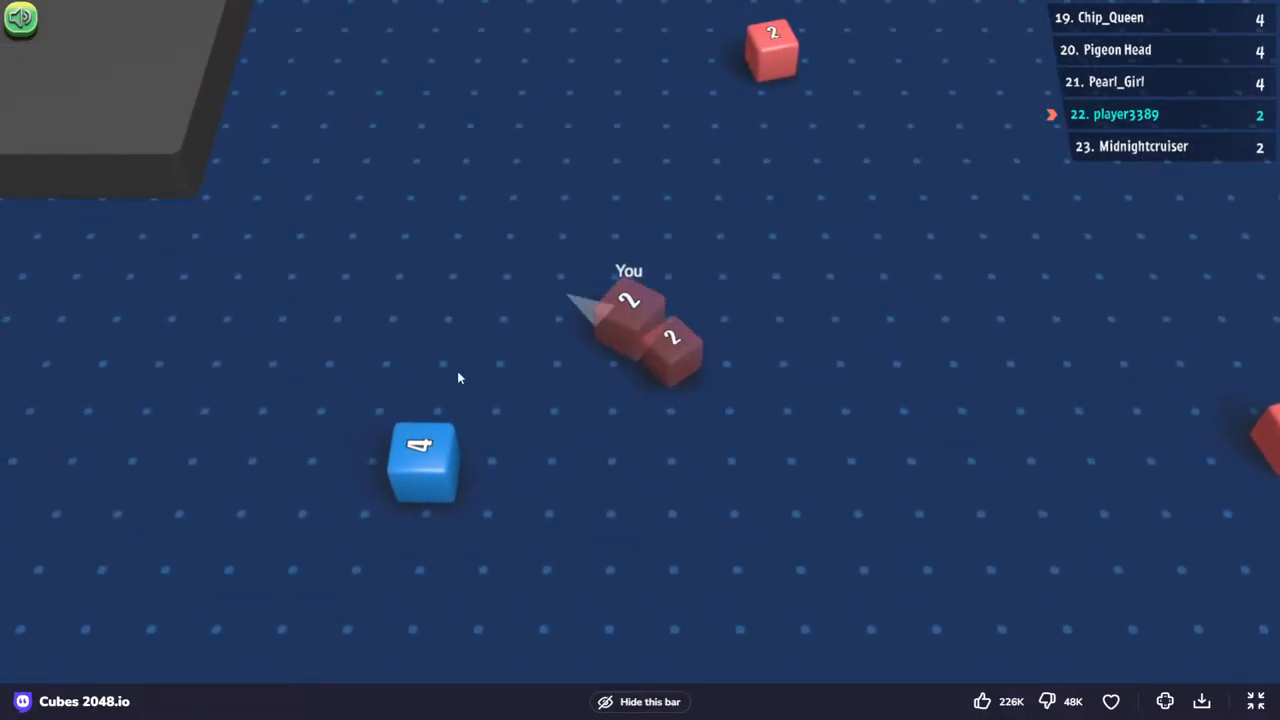